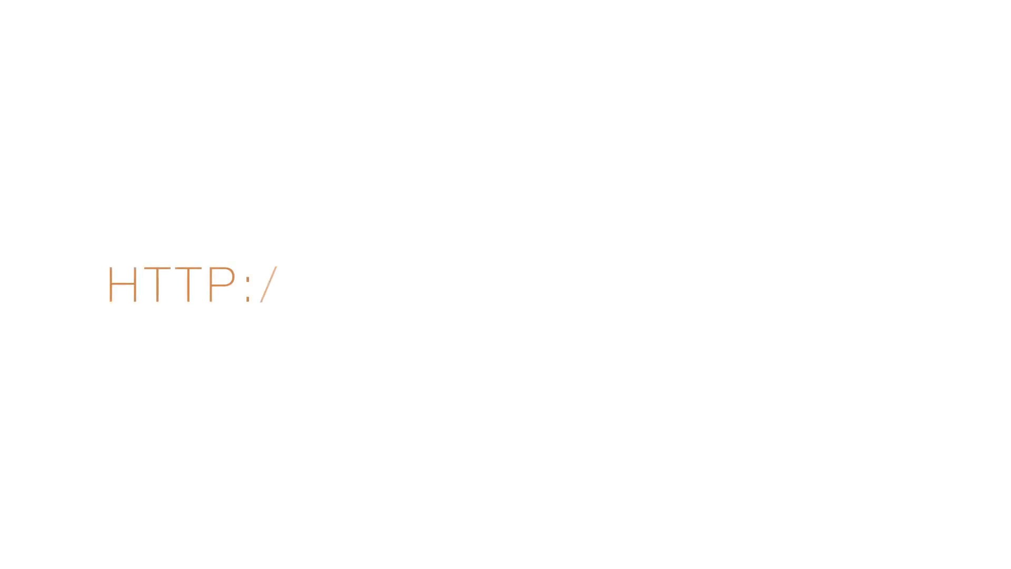
type("/FORUM.NETATMO.COM")
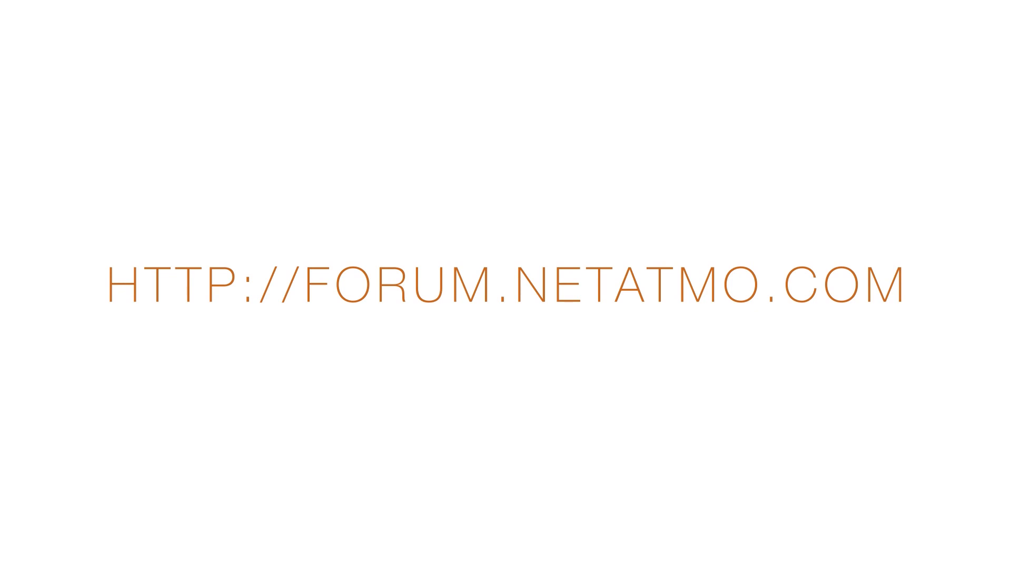